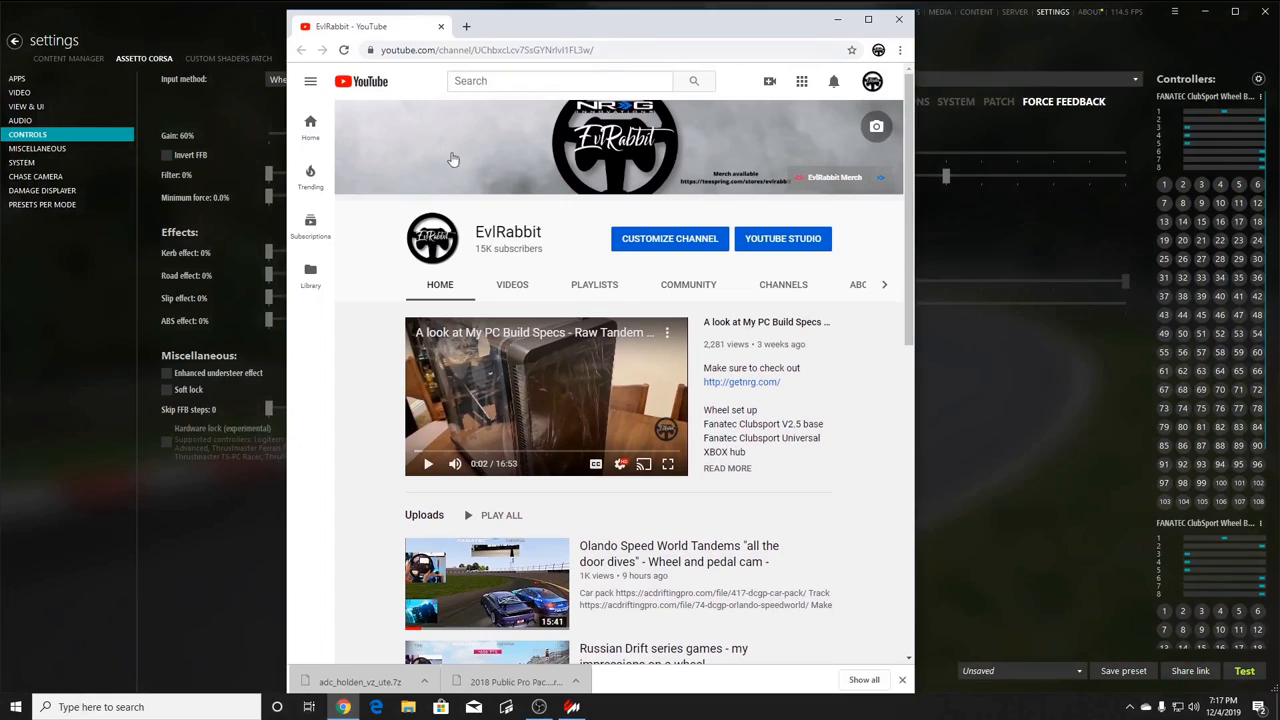
{"action": "mouse_move", "coordinate": [822, 188]}
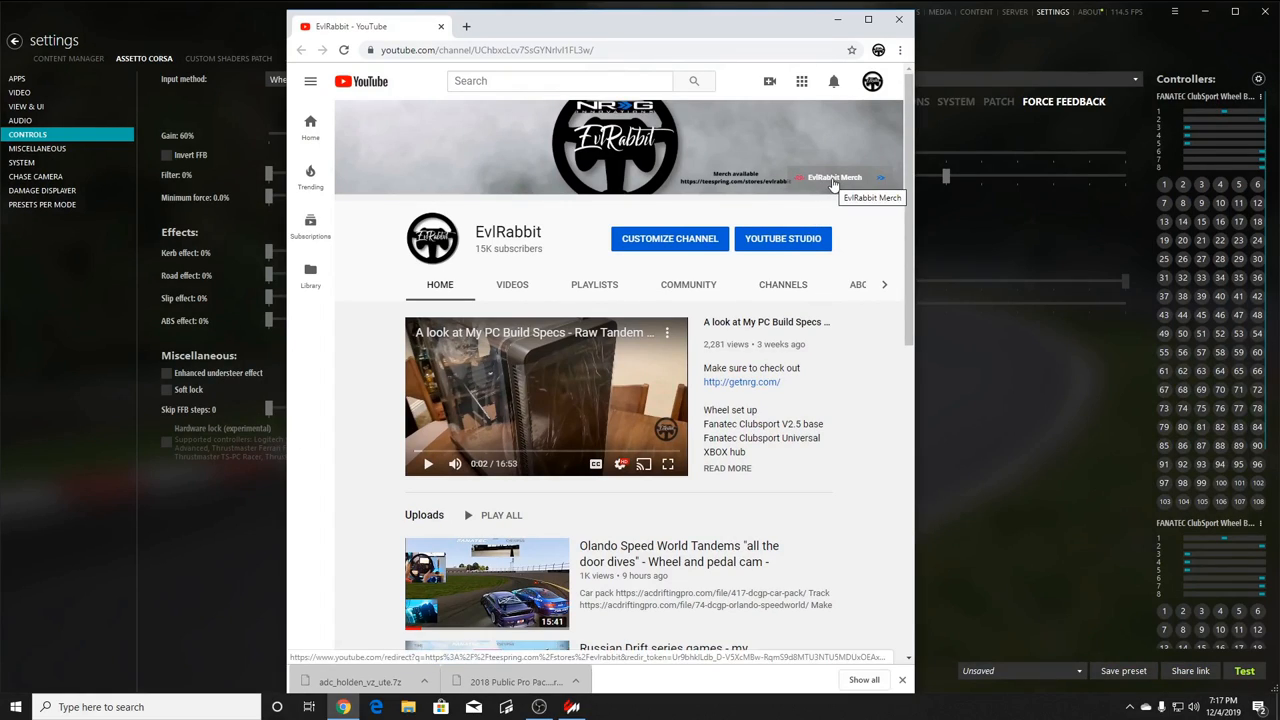
Step: Open the EvlRabbit Merch Teespring store and scroll down through its tee, tank top and hoodie products
{"action": "left_click", "coordinate": [833, 177]}
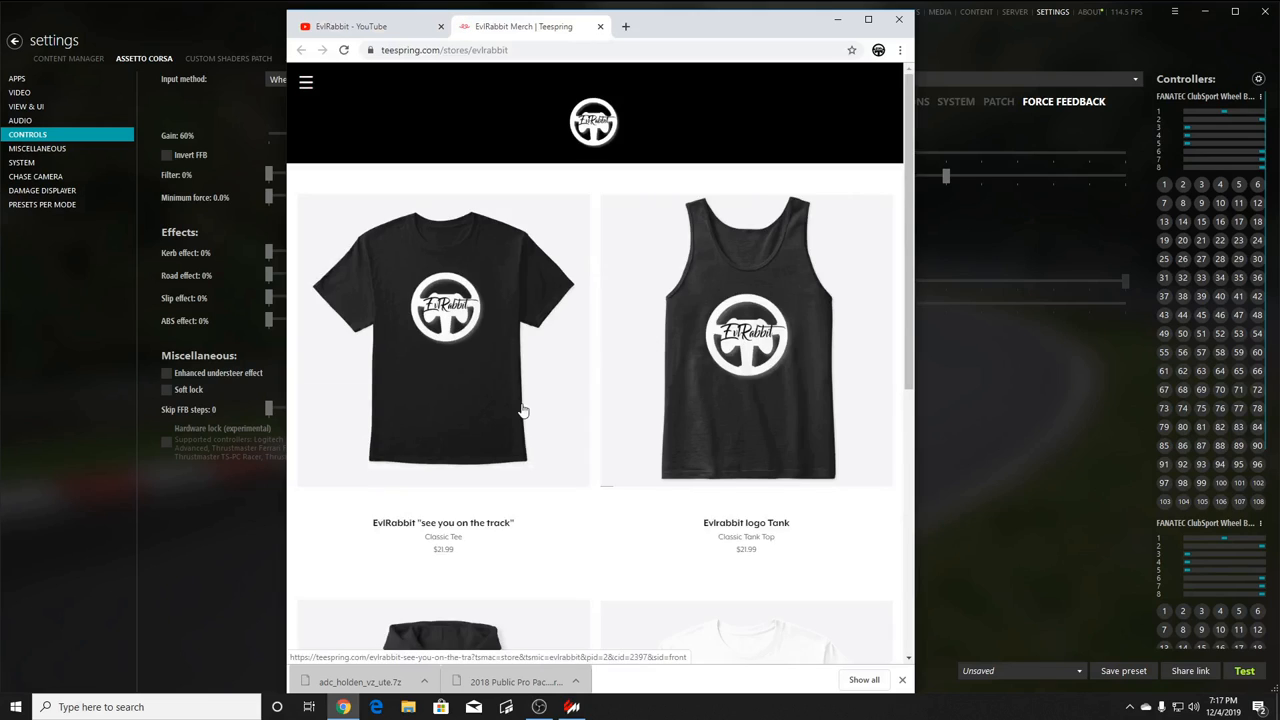
{"action": "scroll", "scroll_direction": "down", "scroll_amount": 3}
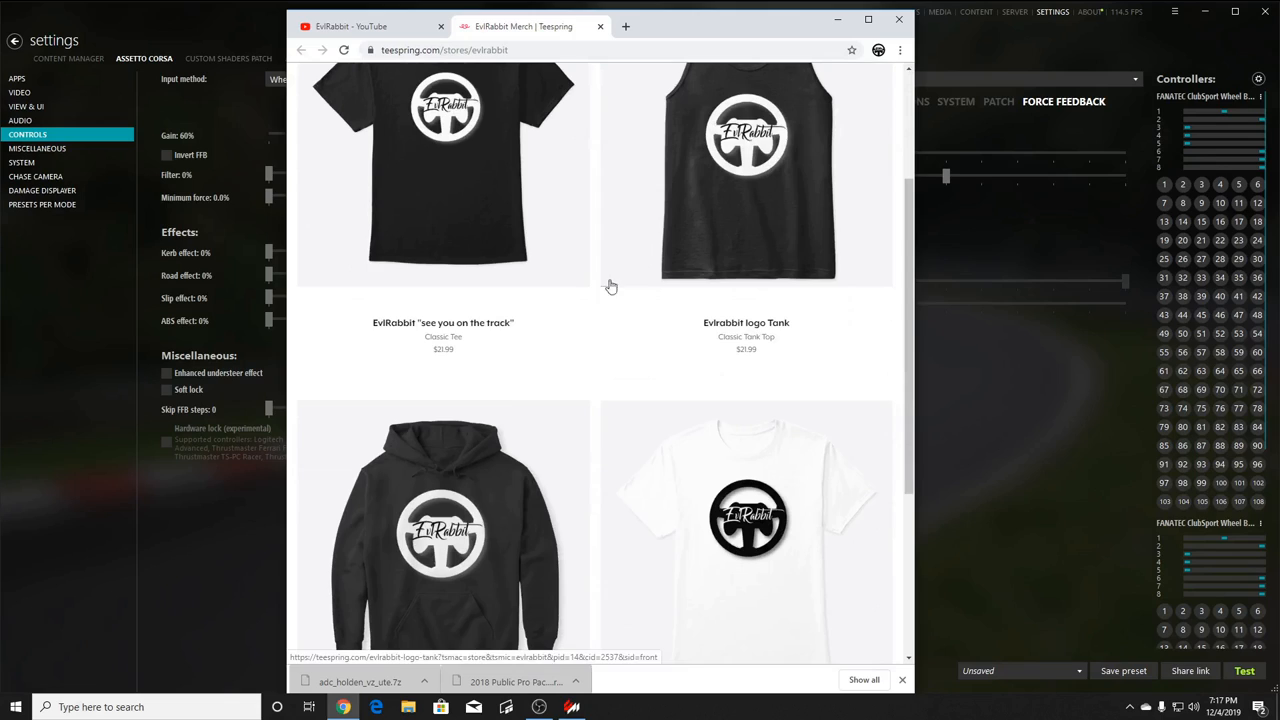
{"action": "scroll", "scroll_direction": "down", "scroll_amount": 3}
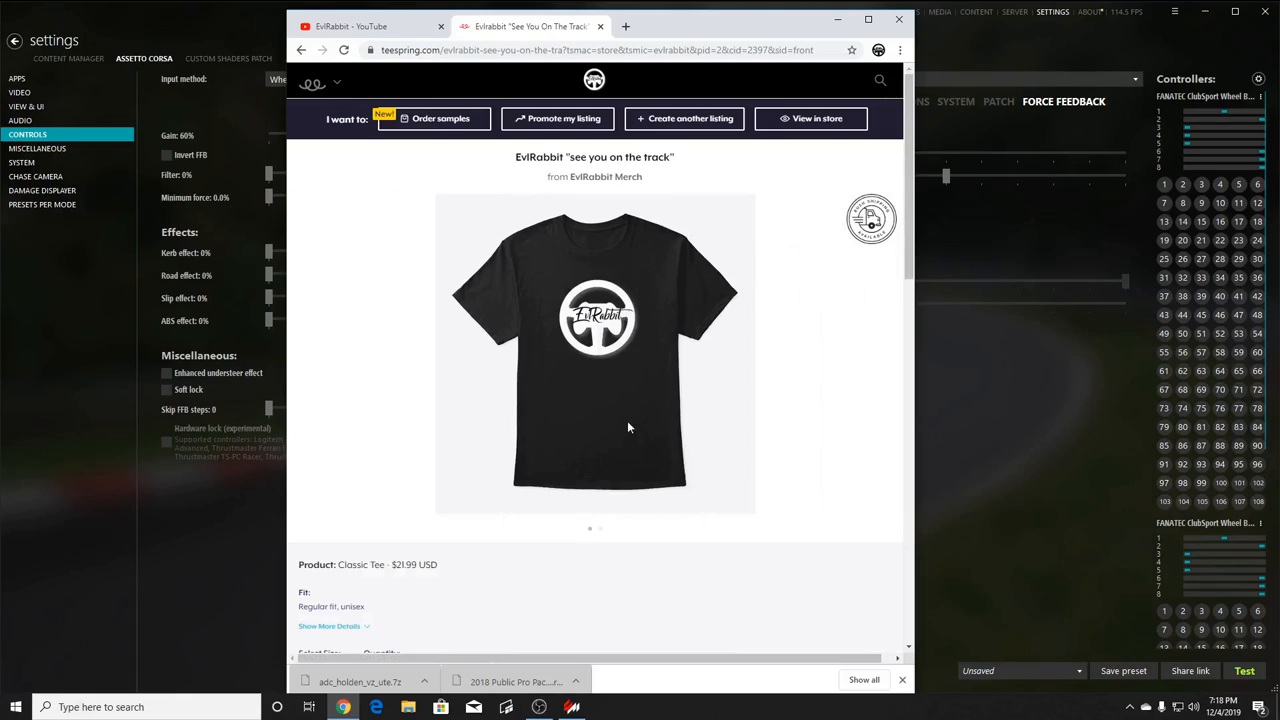
{"action": "mouse_move", "coordinate": [615, 373]}
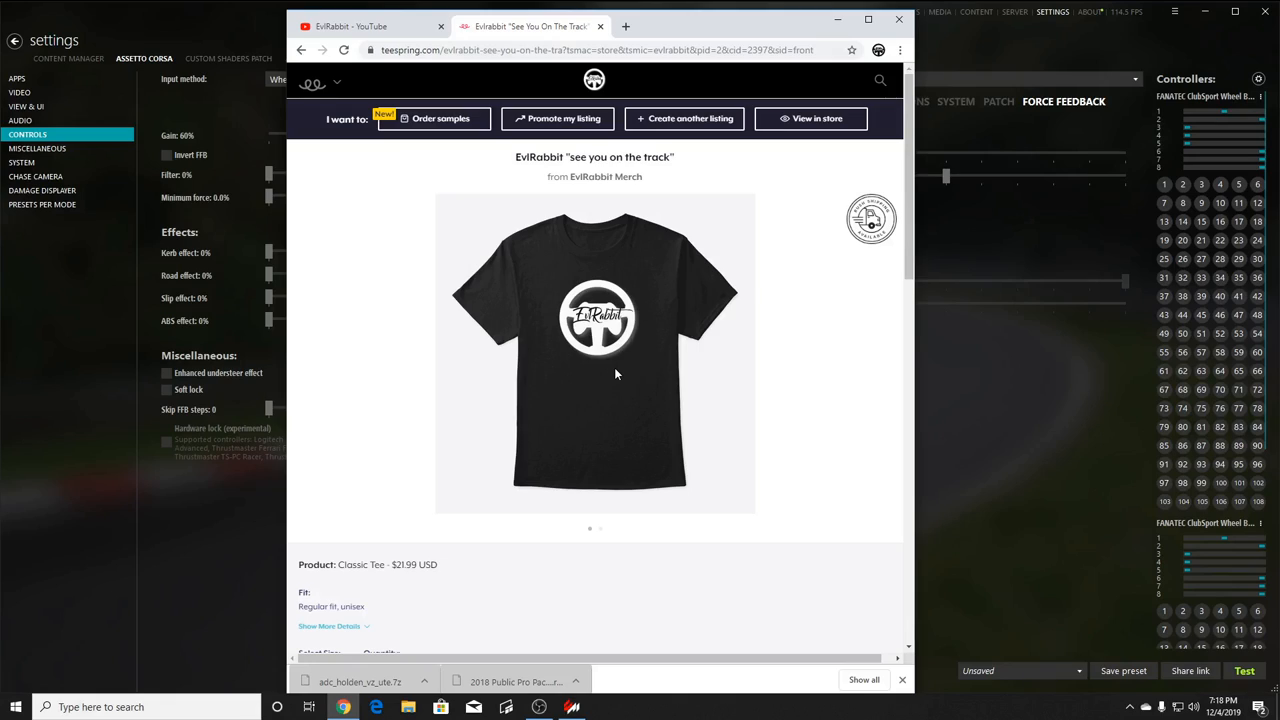
{"action": "mouse_move", "coordinate": [614, 370]}
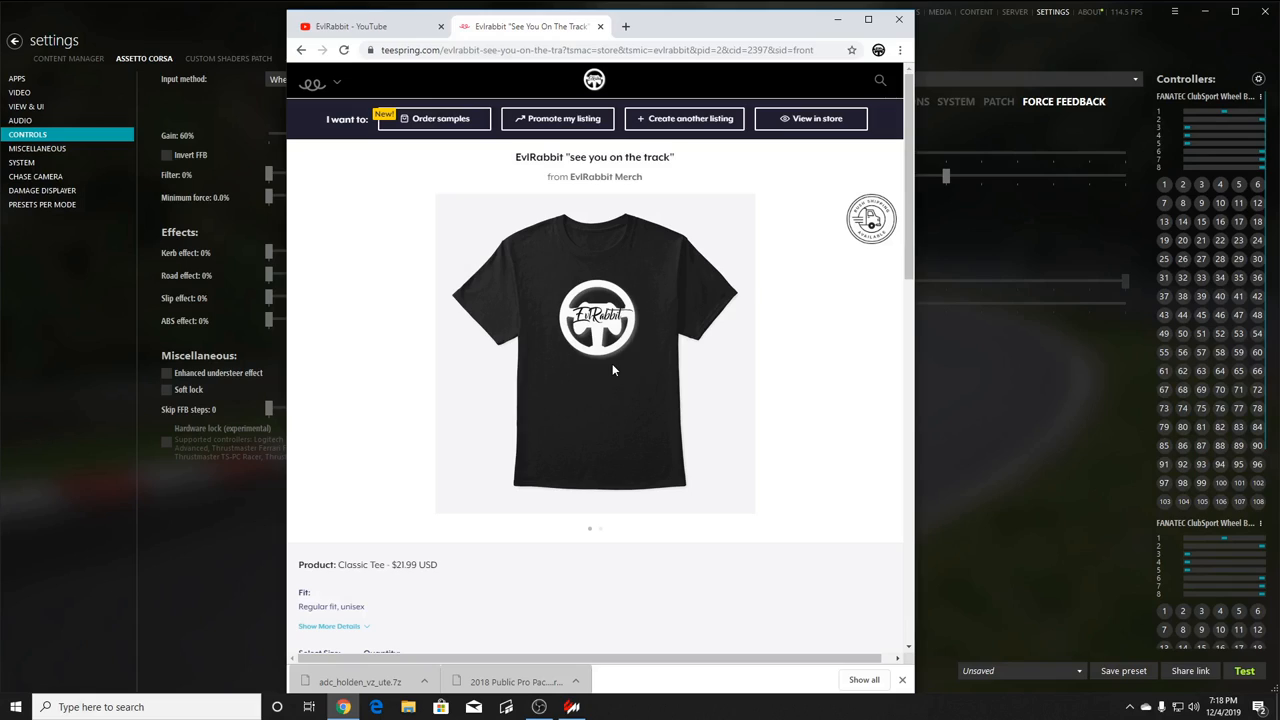
{"action": "mouse_move", "coordinate": [600, 320]}
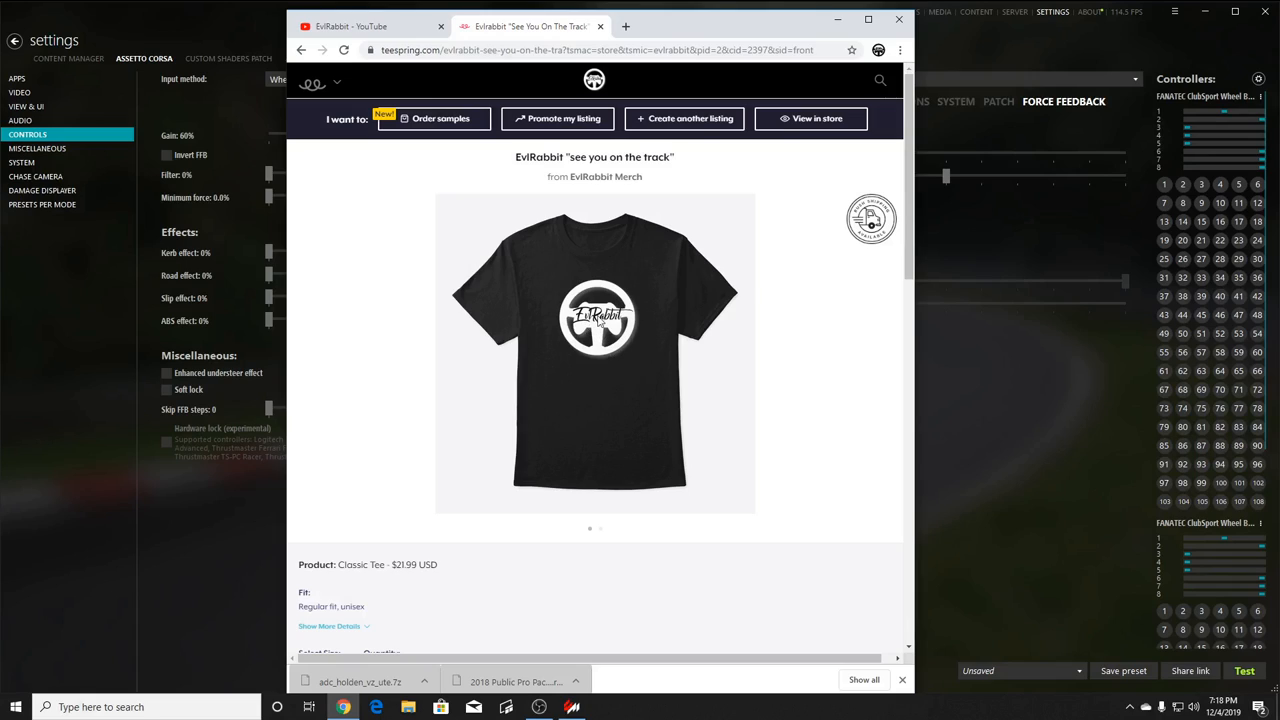
{"action": "mouse_move", "coordinate": [327, 44]}
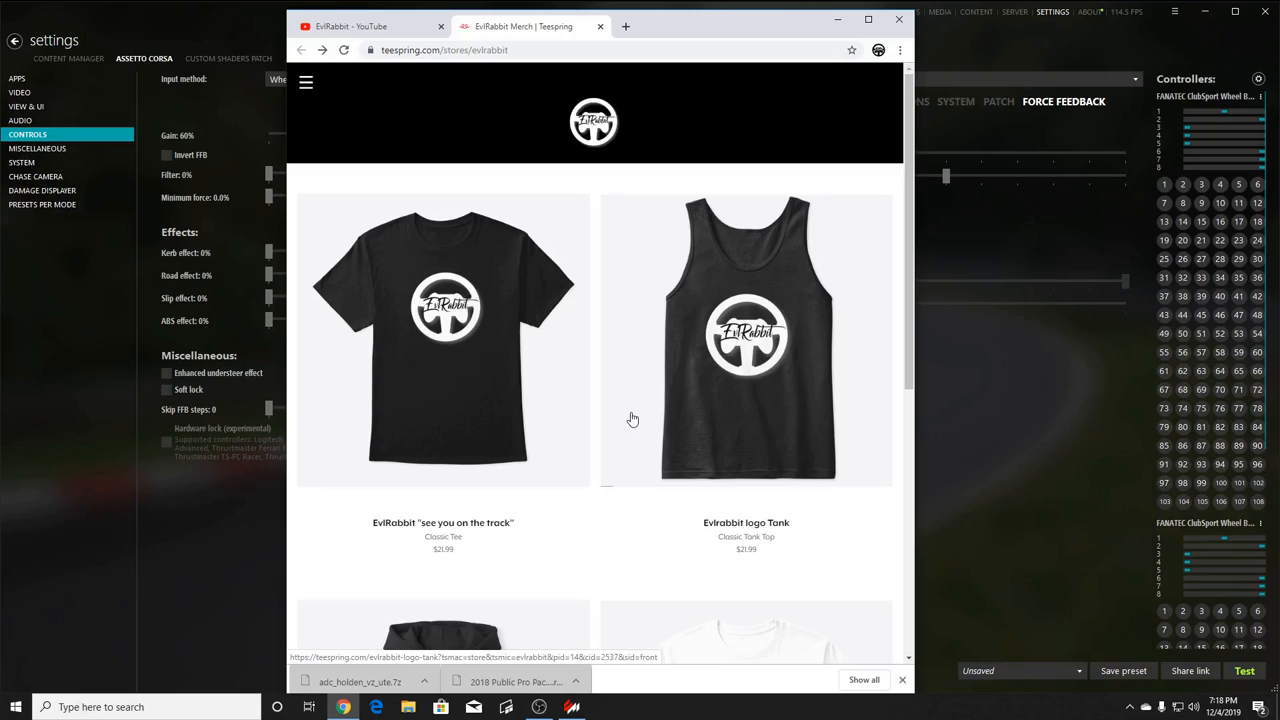
{"action": "mouse_move", "coordinate": [640, 421]}
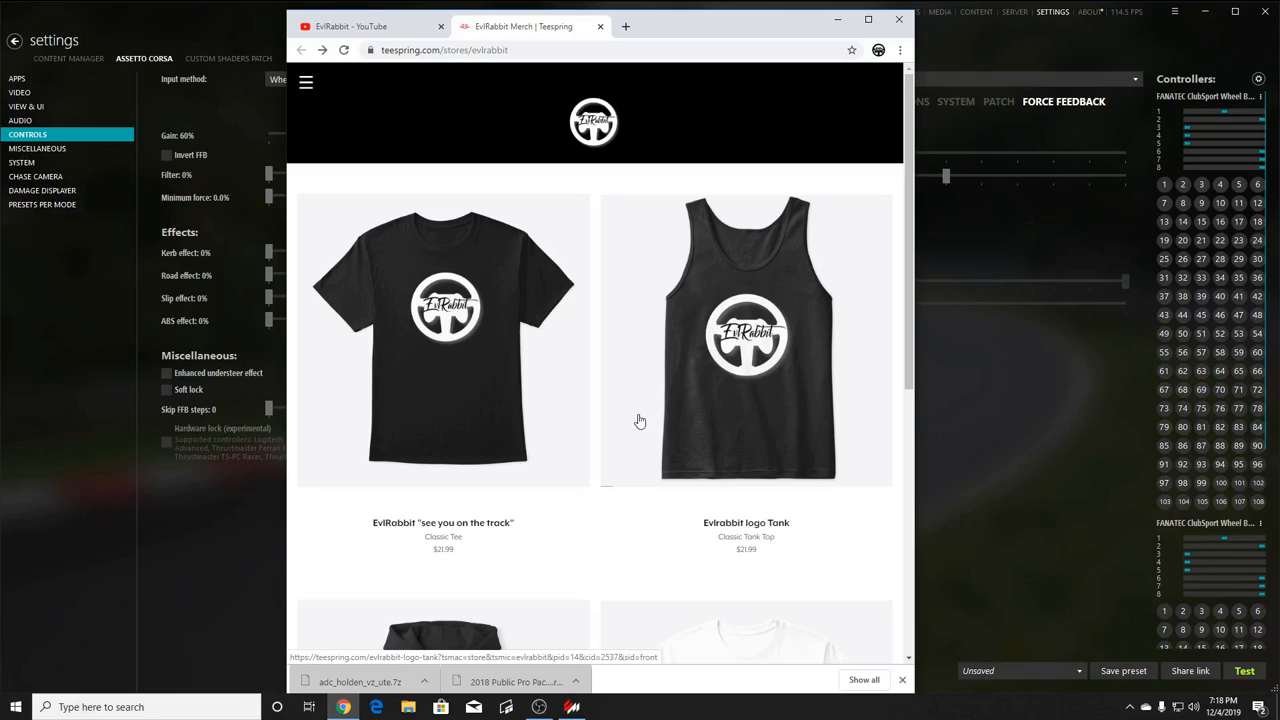
{"action": "mouse_move", "coordinate": [727, 398]}
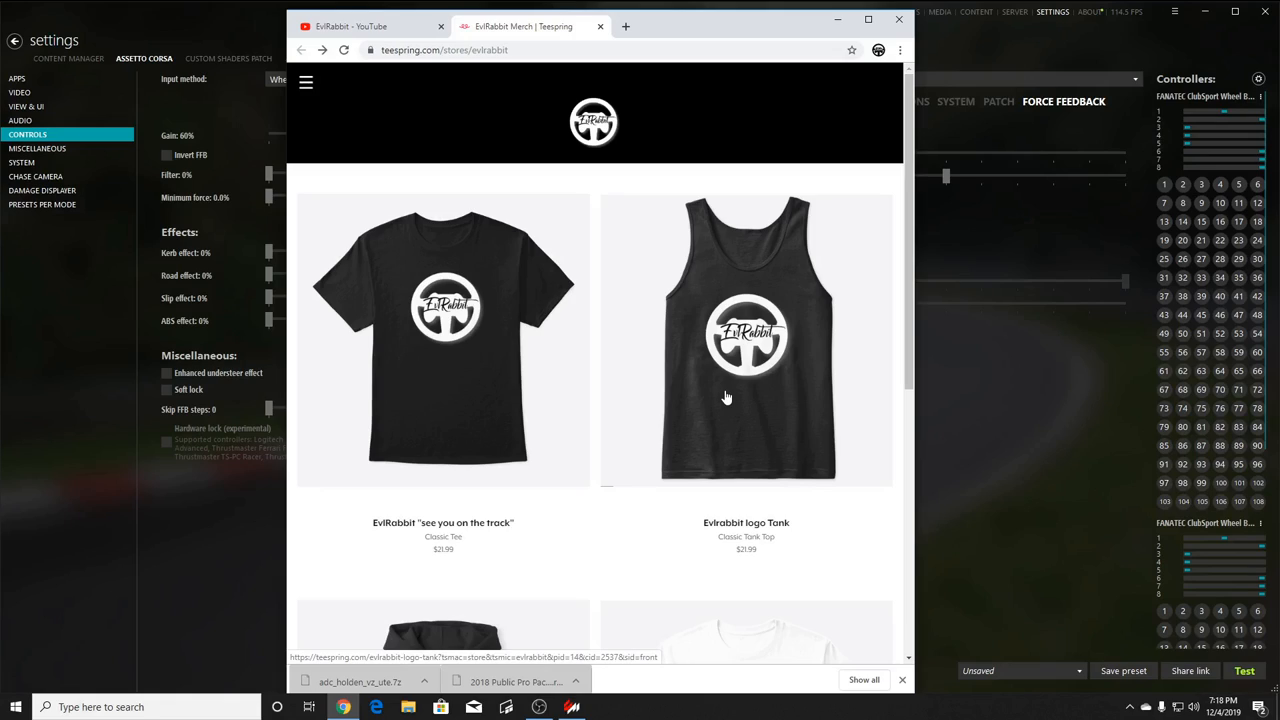
{"action": "mouse_move", "coordinate": [350, 26]}
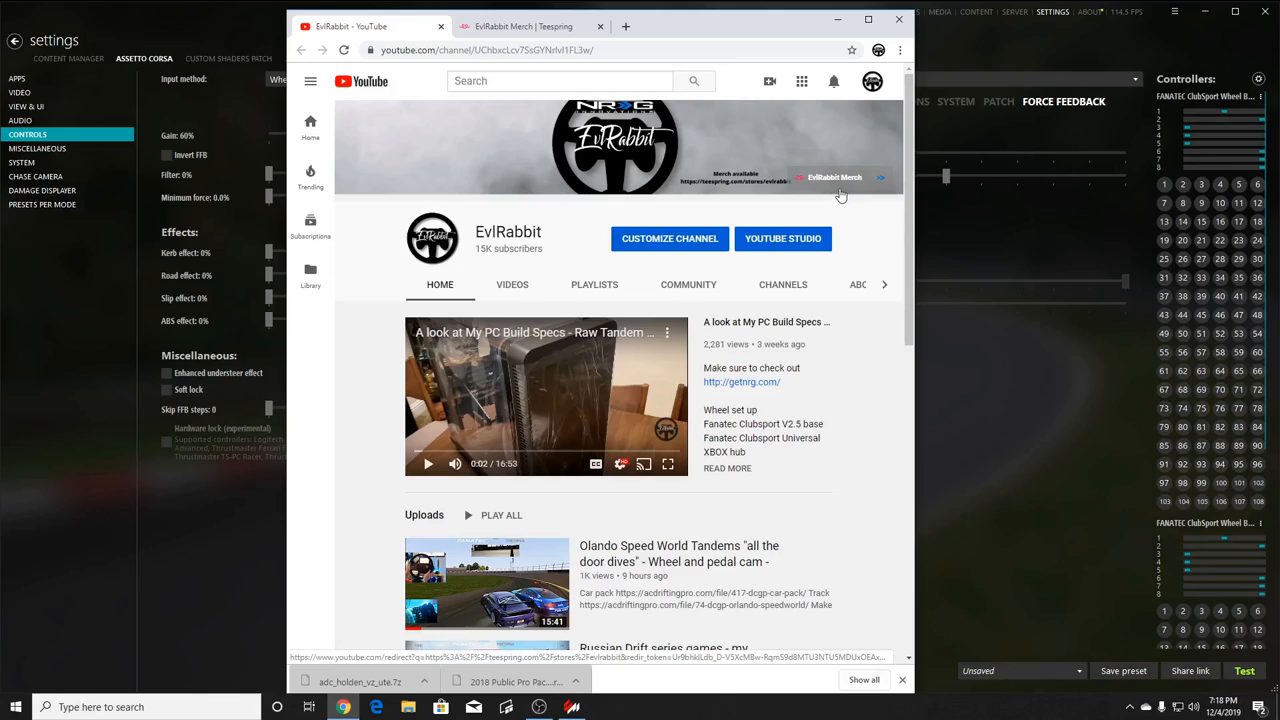
{"action": "mouse_move", "coordinate": [840, 190]}
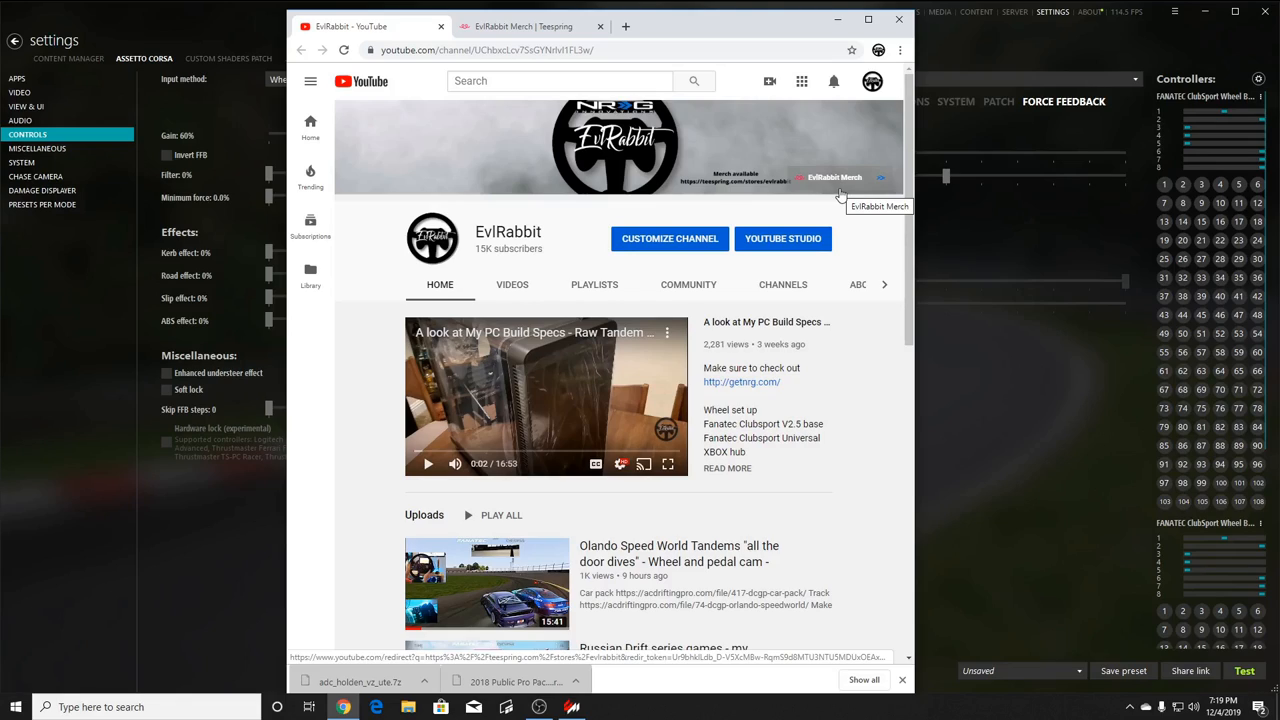
{"action": "mouse_move", "coordinate": [588, 310]}
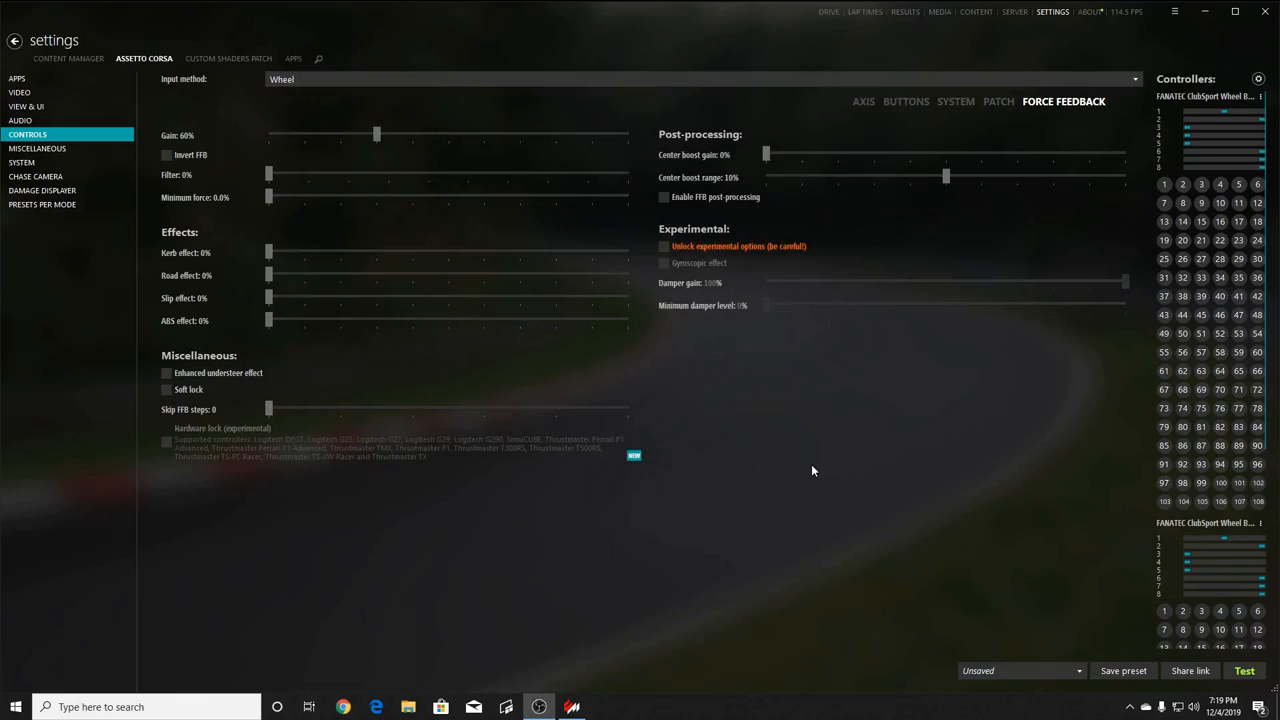
{"action": "mouse_move", "coordinate": [800, 441]}
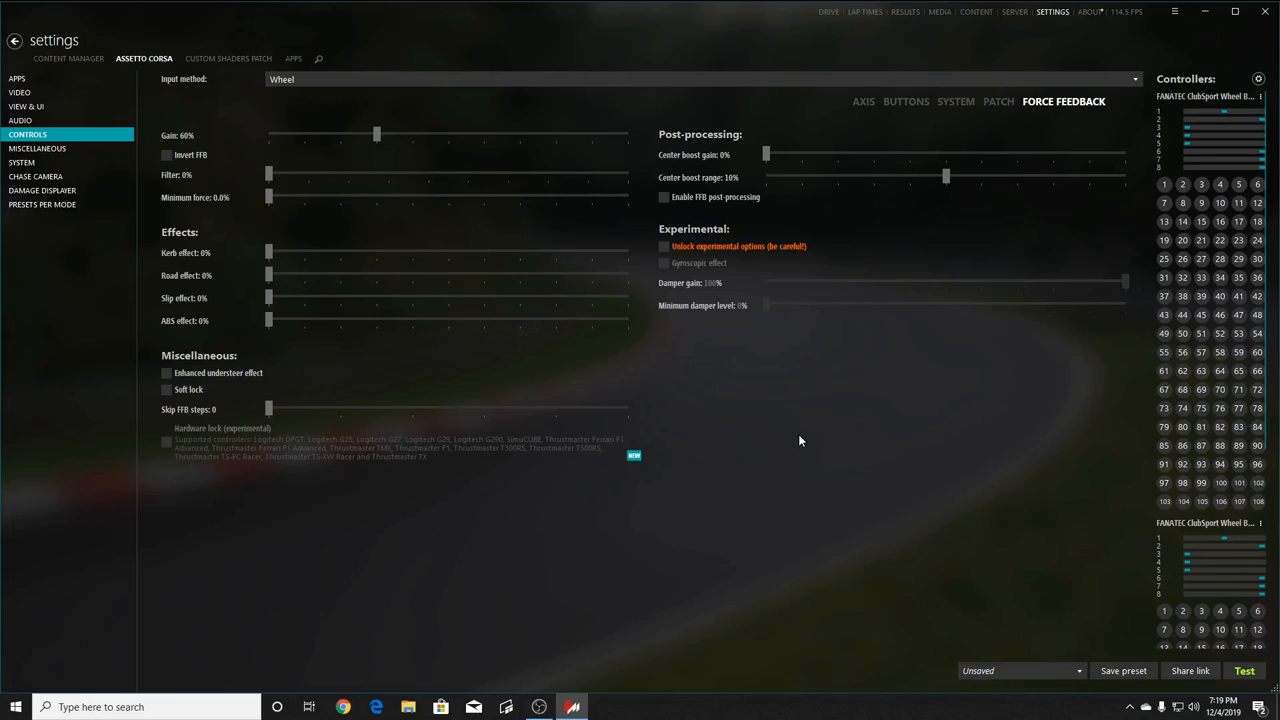
{"action": "mouse_move", "coordinate": [654, 370]}
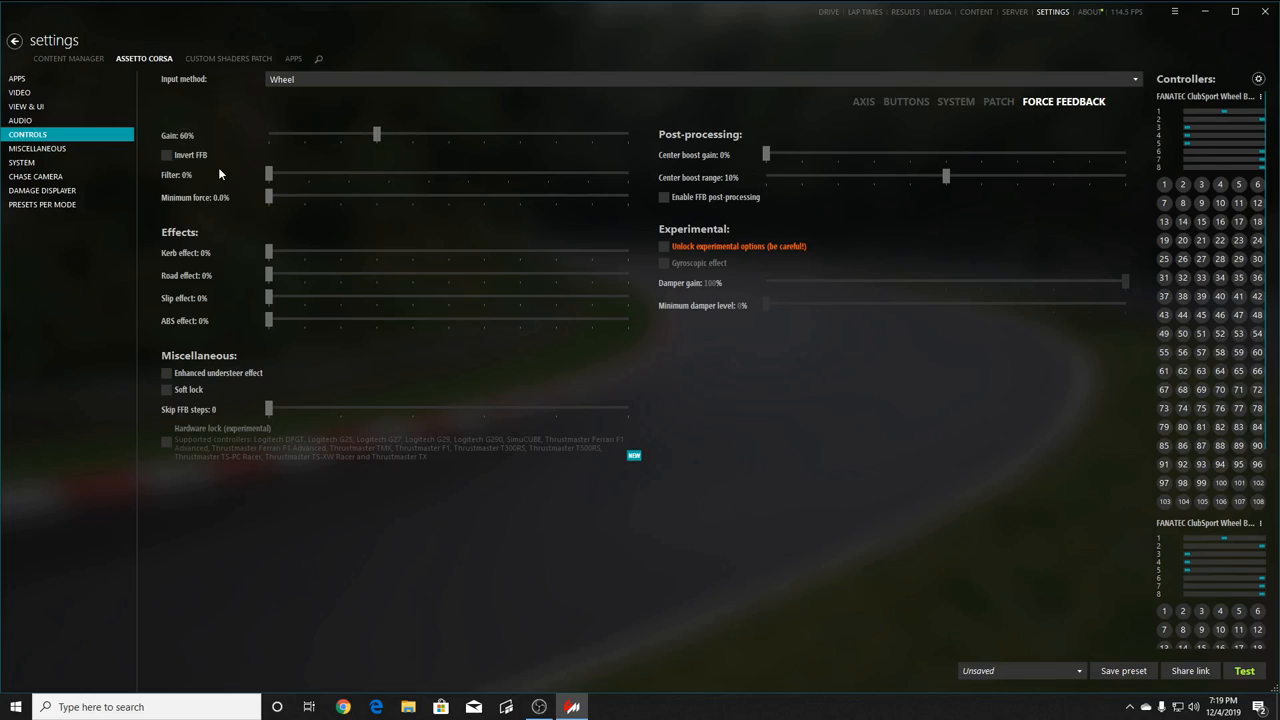
{"action": "mouse_move", "coordinate": [260, 206]}
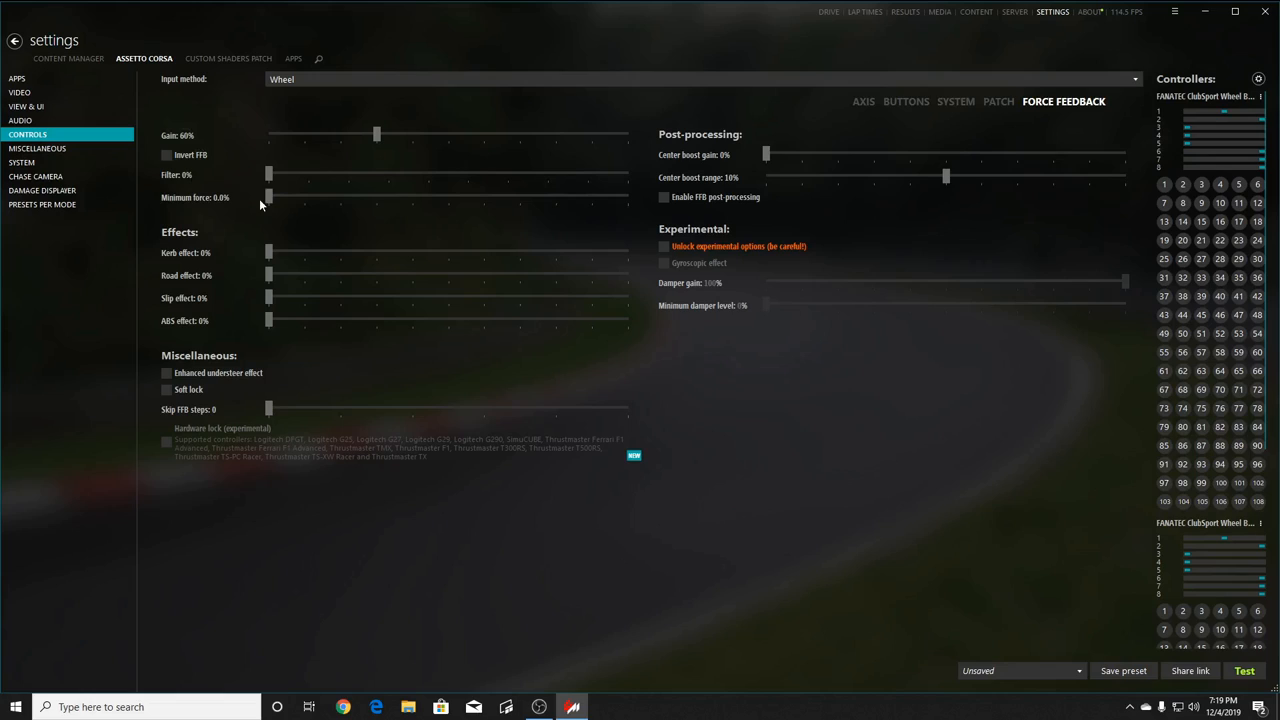
{"action": "mouse_move", "coordinate": [204, 318]}
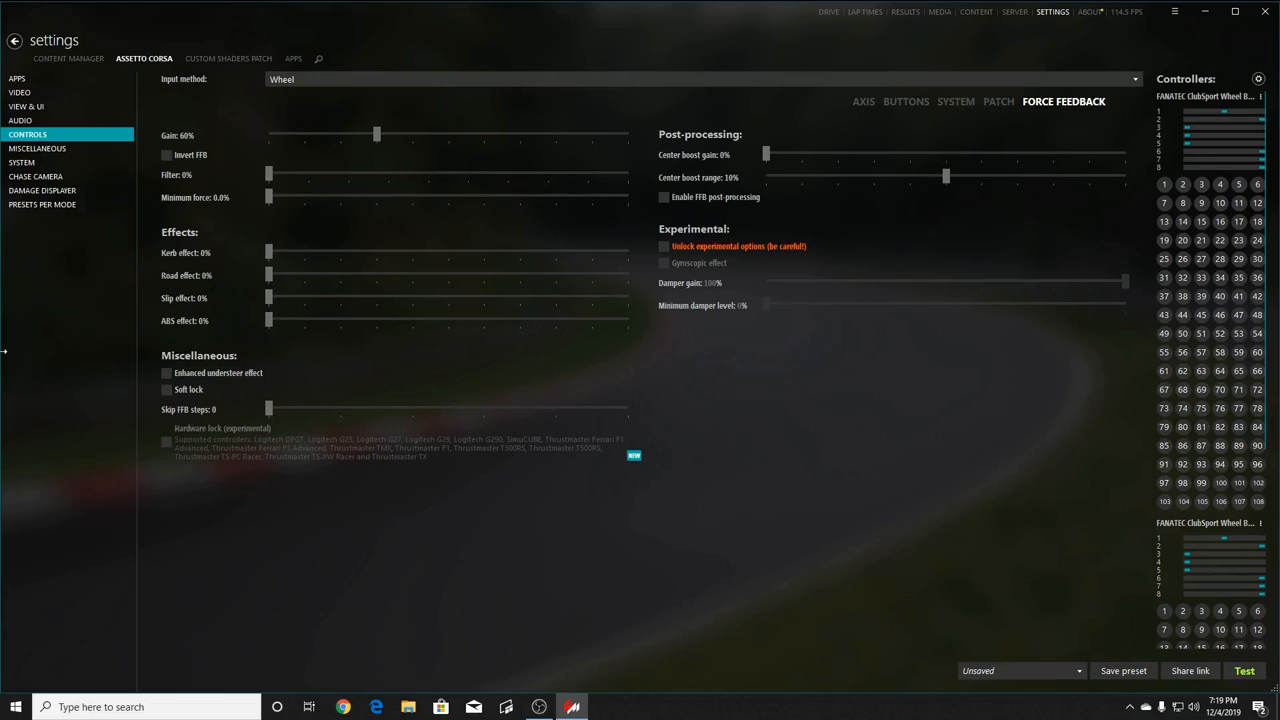
{"action": "mouse_move", "coordinate": [766, 155]}
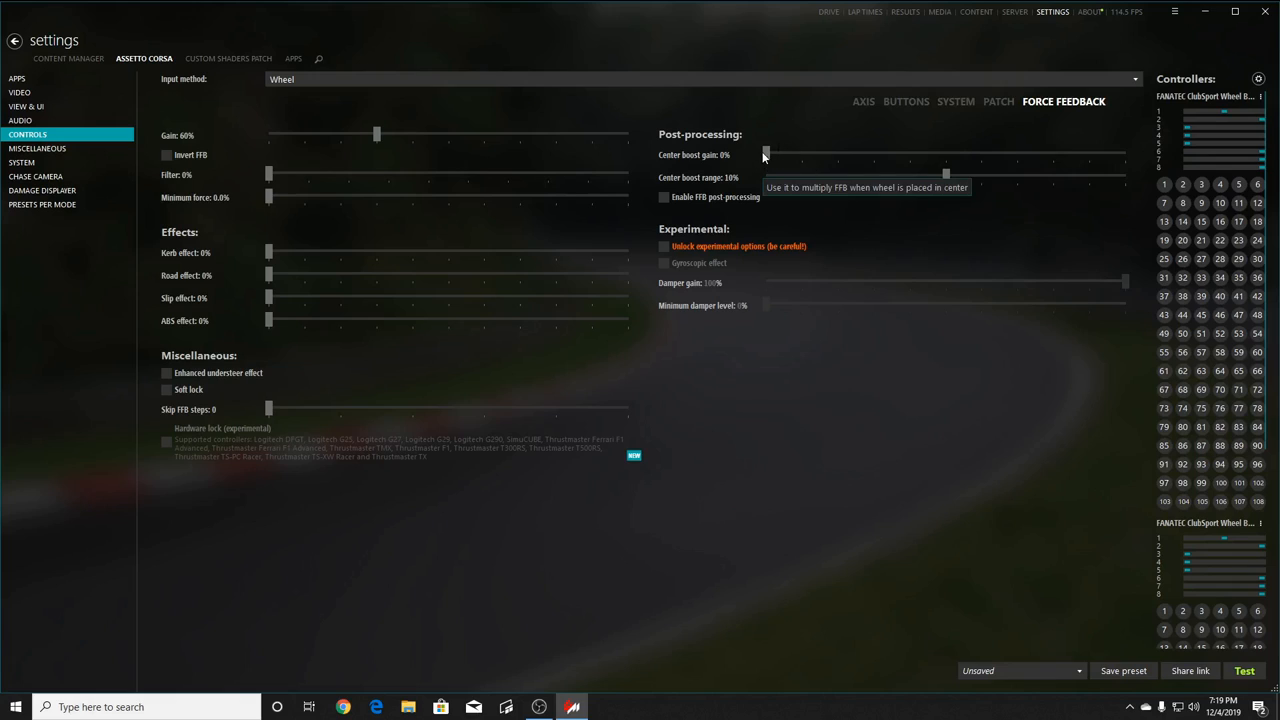
{"action": "mouse_move", "coordinate": [770, 185]}
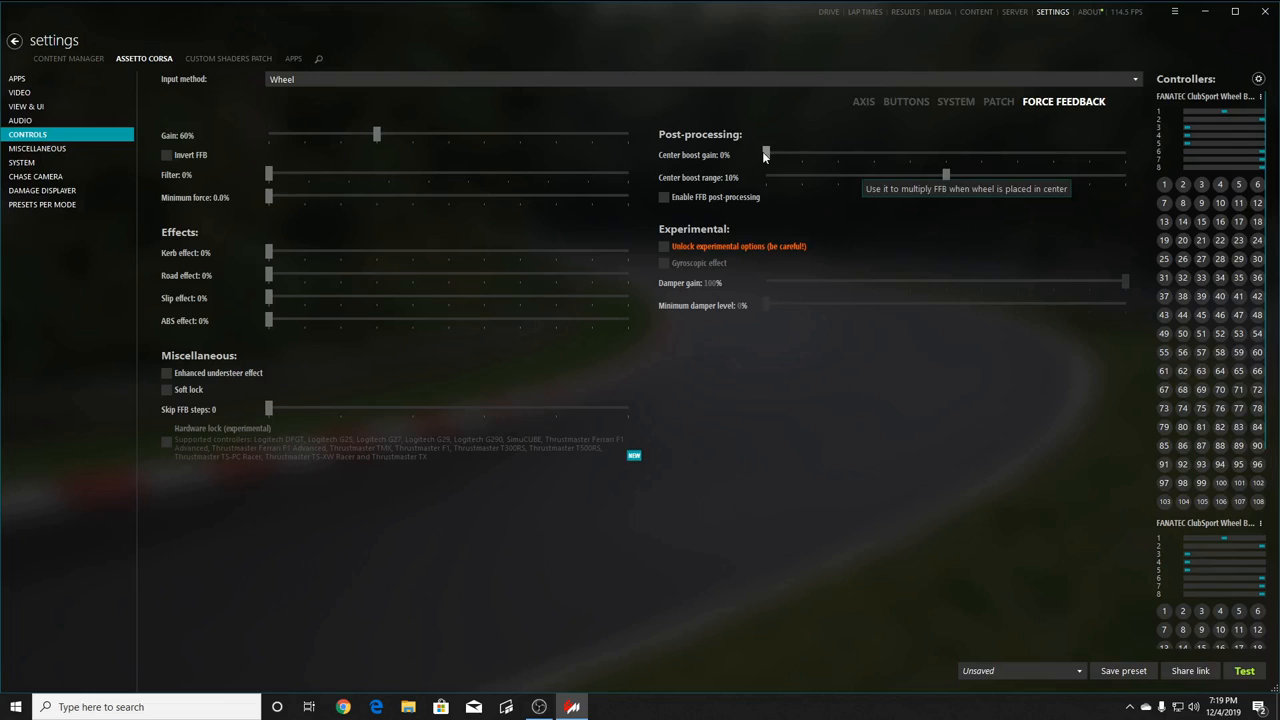
{"action": "mouse_move", "coordinate": [751, 160]}
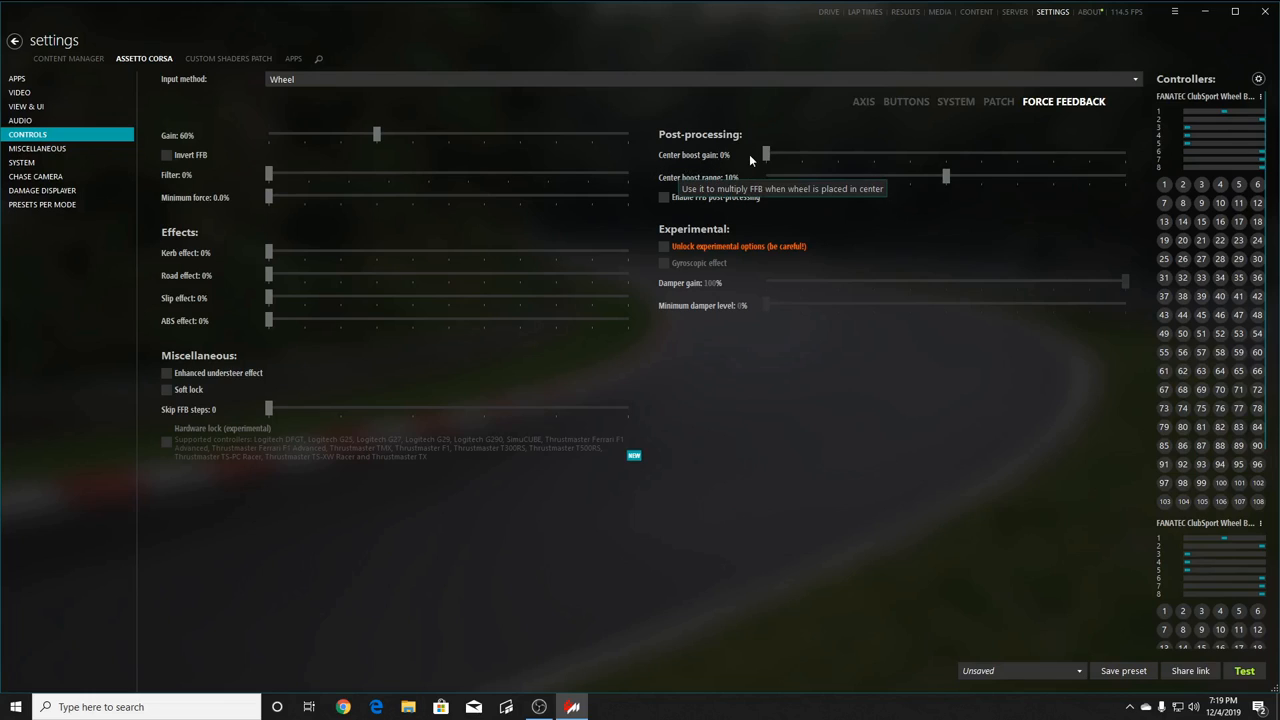
{"action": "mouse_move", "coordinate": [800, 240]}
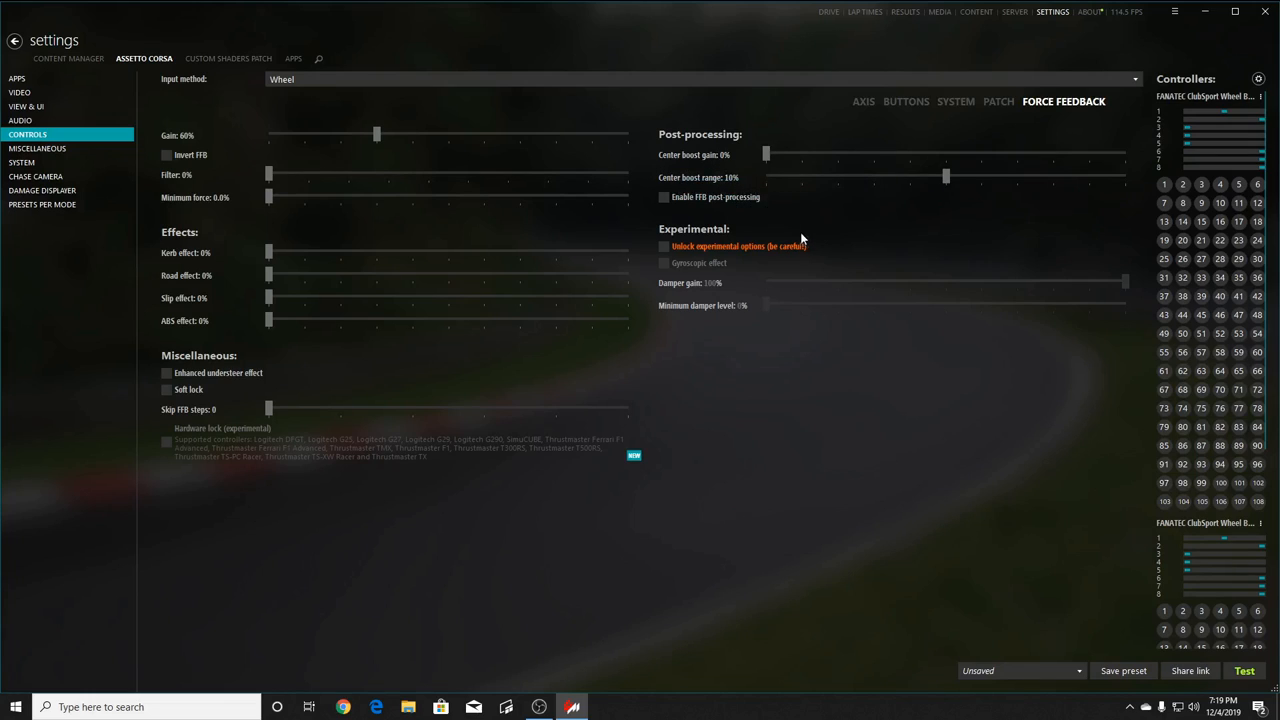
{"action": "mouse_move", "coordinate": [600, 348]}
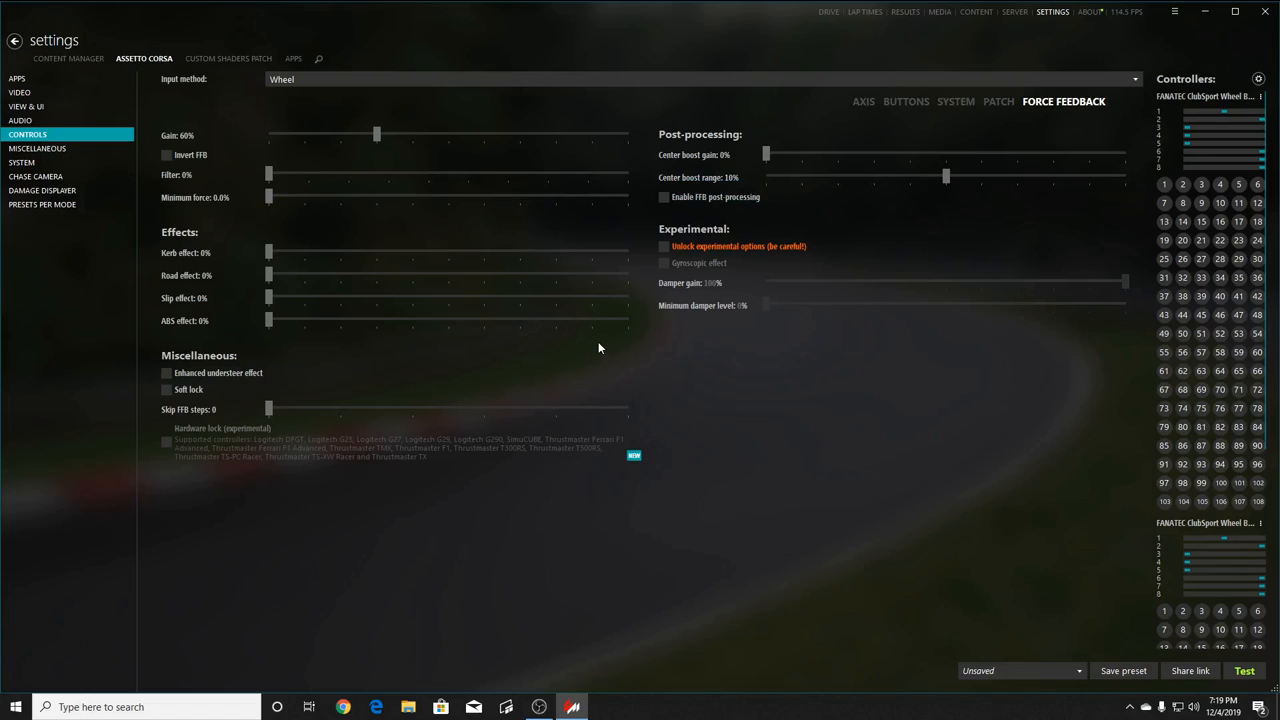
{"action": "mouse_move", "coordinate": [288, 276]}
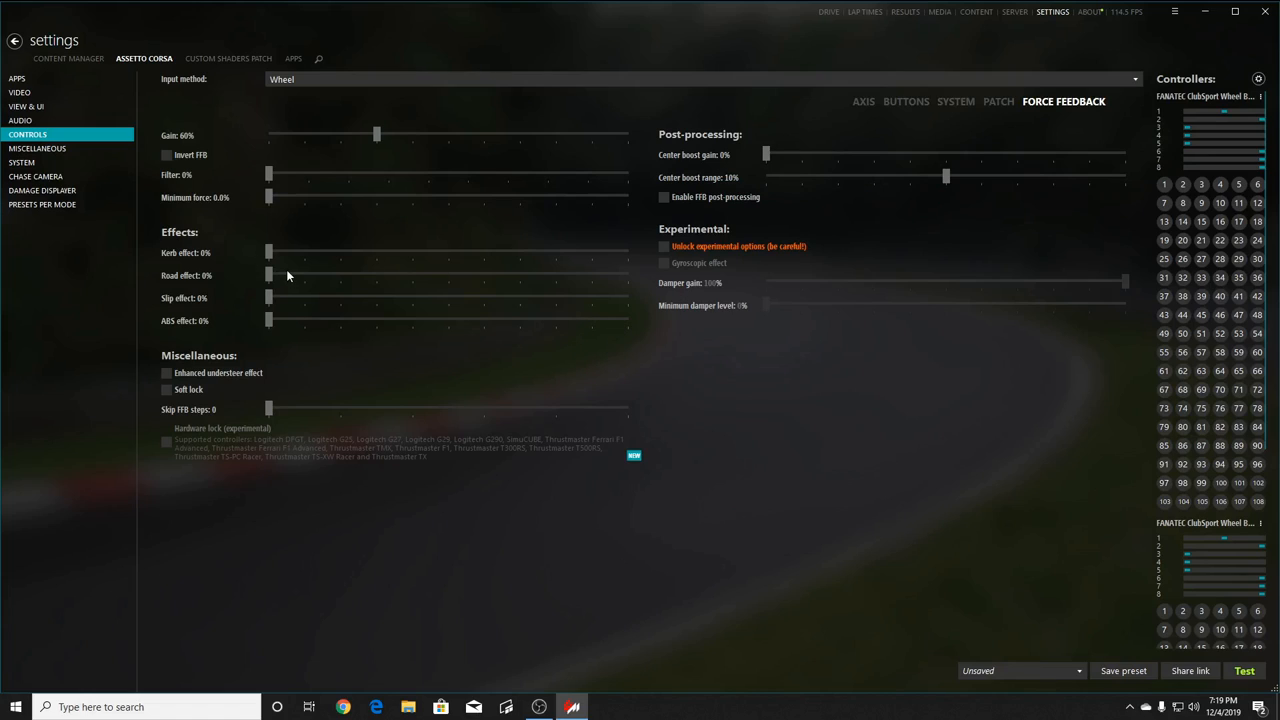
{"action": "mouse_move", "coordinate": [290, 277]}
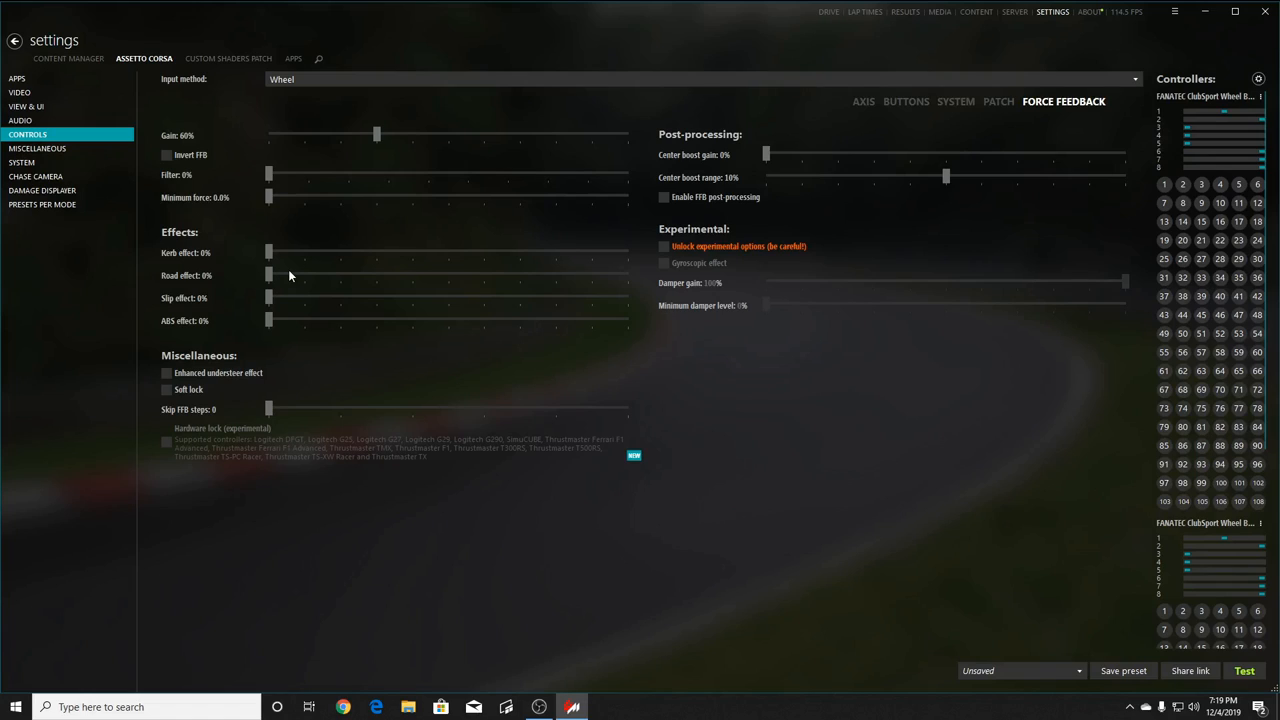
{"action": "mouse_move", "coordinate": [838, 566]}
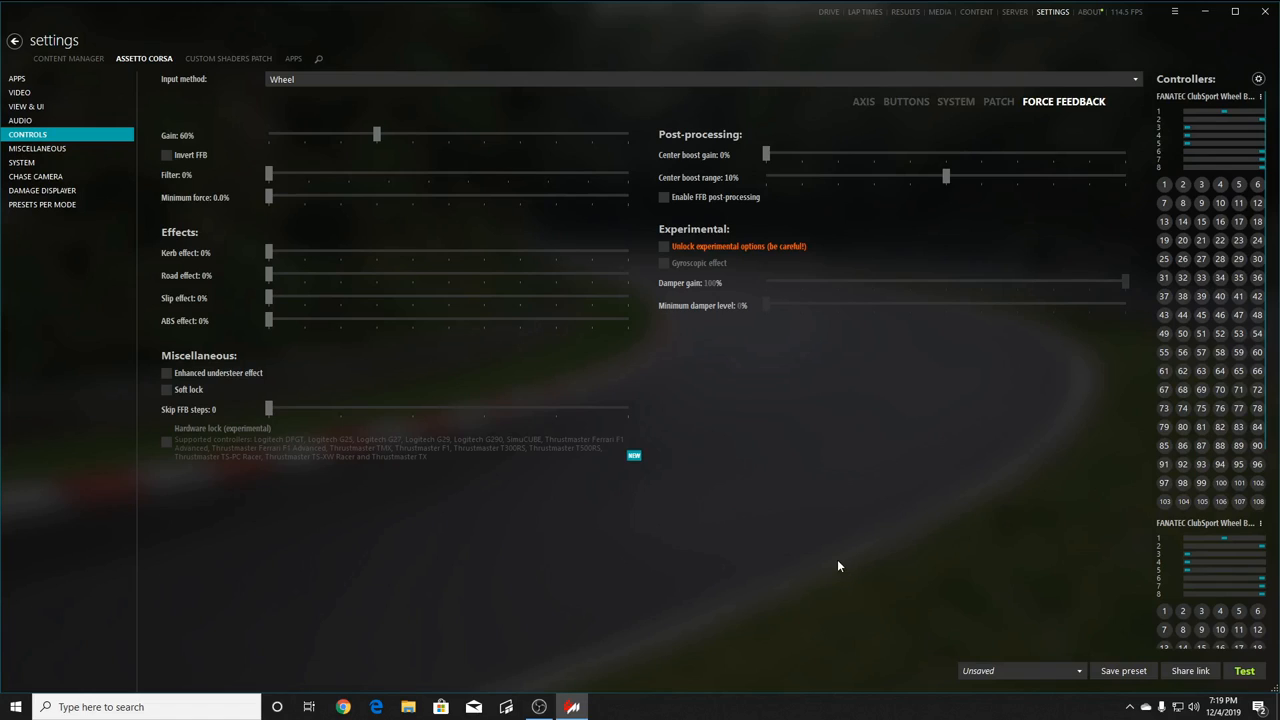